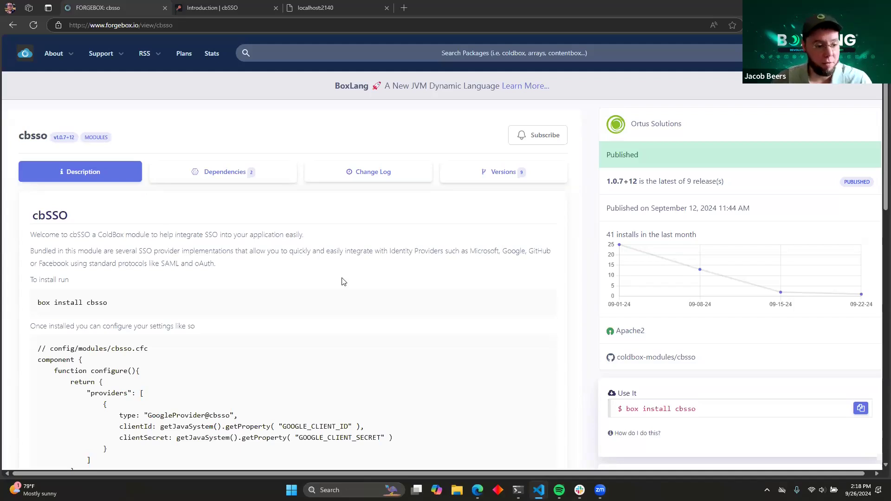
{"action": "mouse_move", "coordinate": [317, 275]}
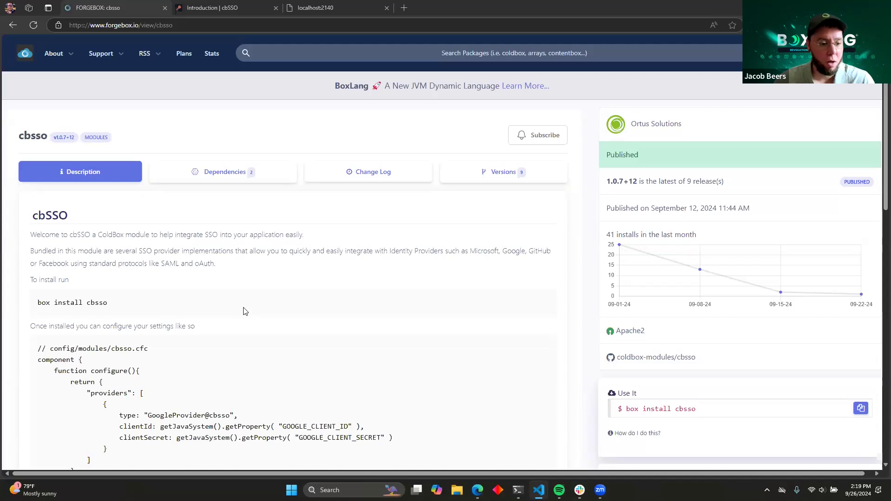
Open the Built-in Providers page in the cbSSO GitBook documentation.
{"action": "scroll", "scroll_direction": "down", "scroll_amount": 3}
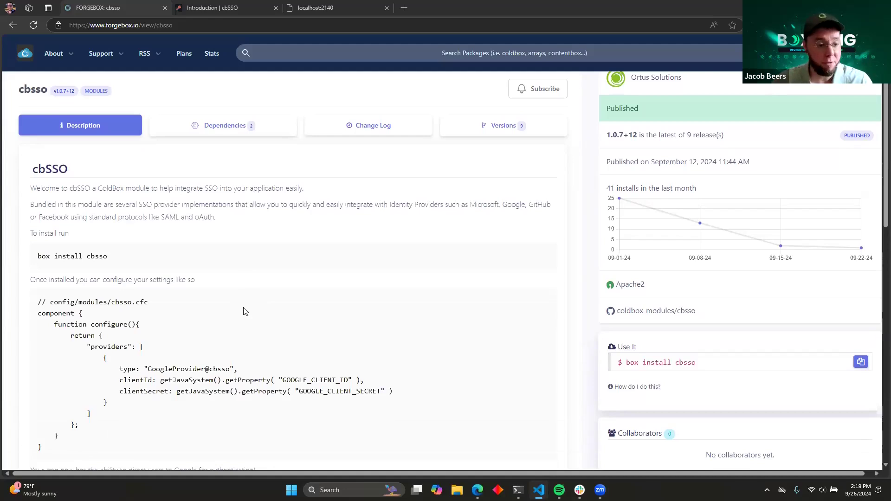
{"action": "mouse_move", "coordinate": [295, 264]}
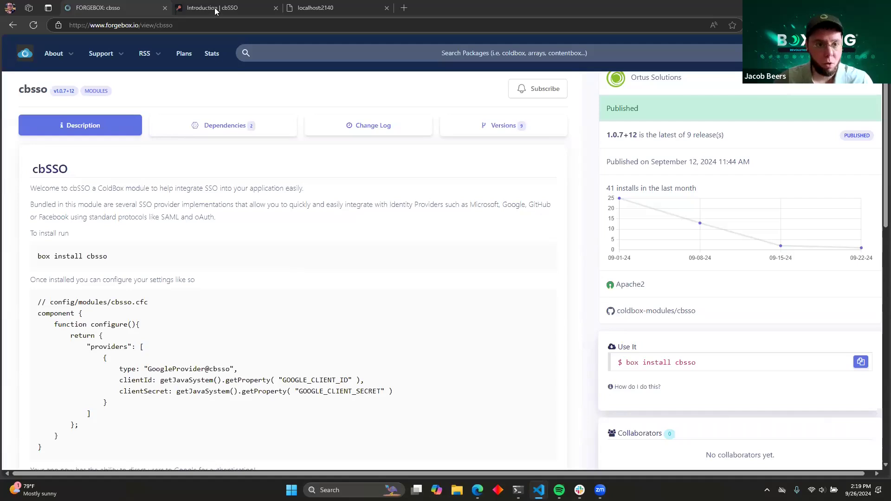
{"action": "left_click", "coordinate": [222, 8]}
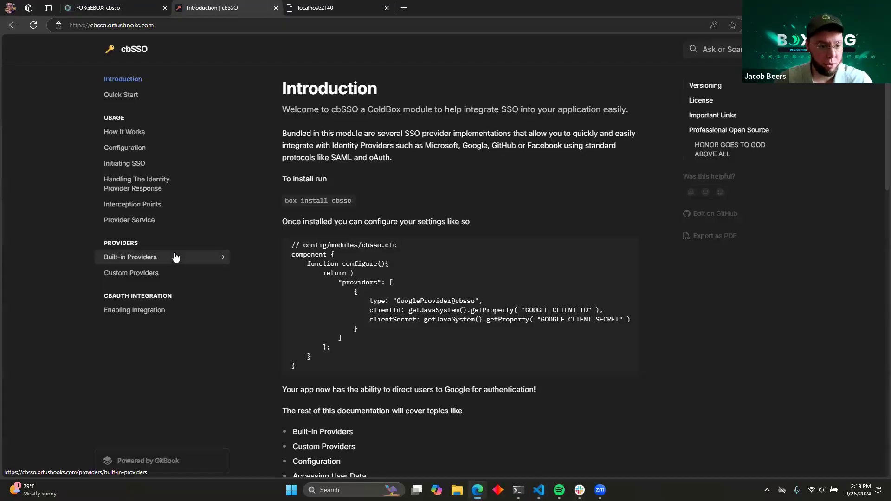
{"action": "left_click", "coordinate": [129, 256]}
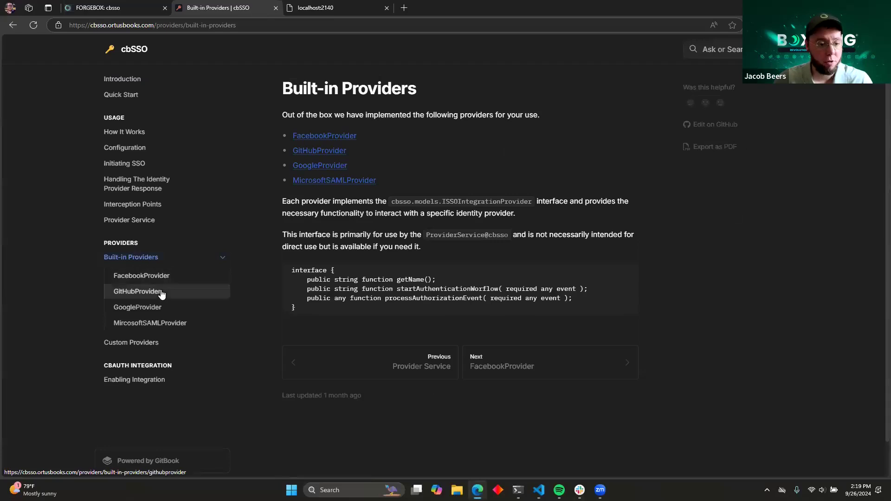
{"action": "mouse_move", "coordinate": [150, 323]}
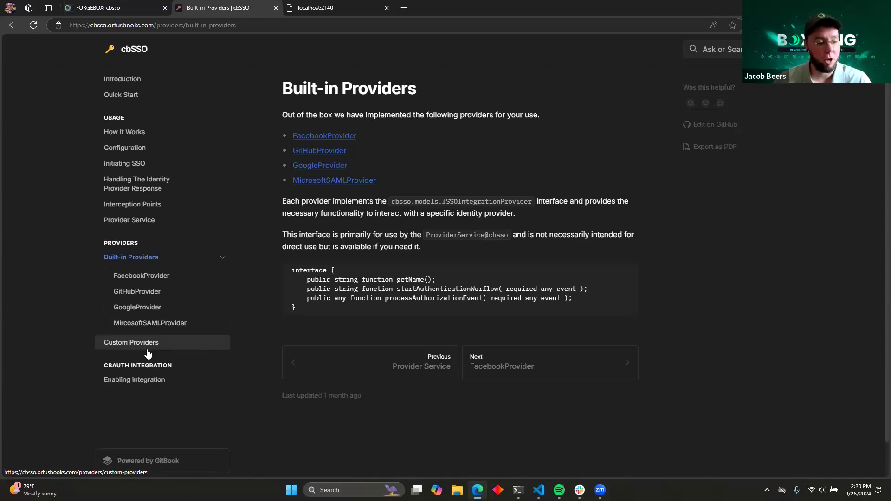
{"action": "mouse_move", "coordinate": [117, 335]}
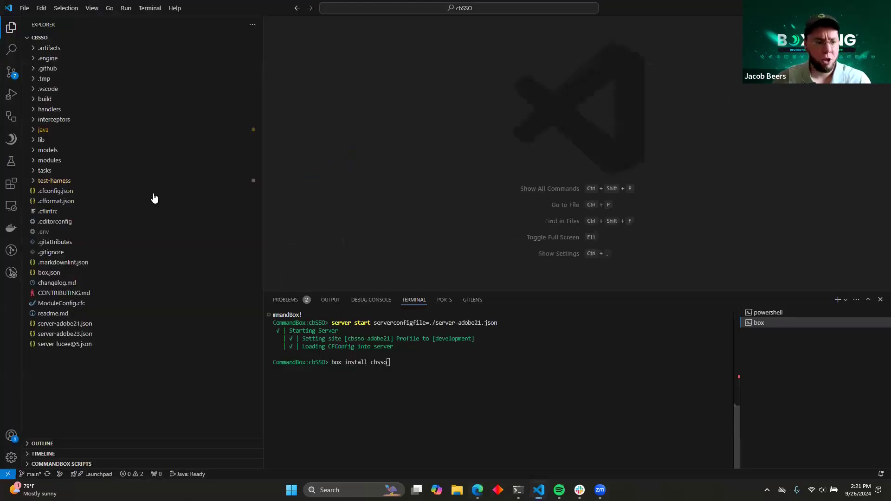
Expand the test-harness and config folders in the Explorer to reach Coldbox.cfc.
{"action": "left_click", "coordinate": [55, 180]}
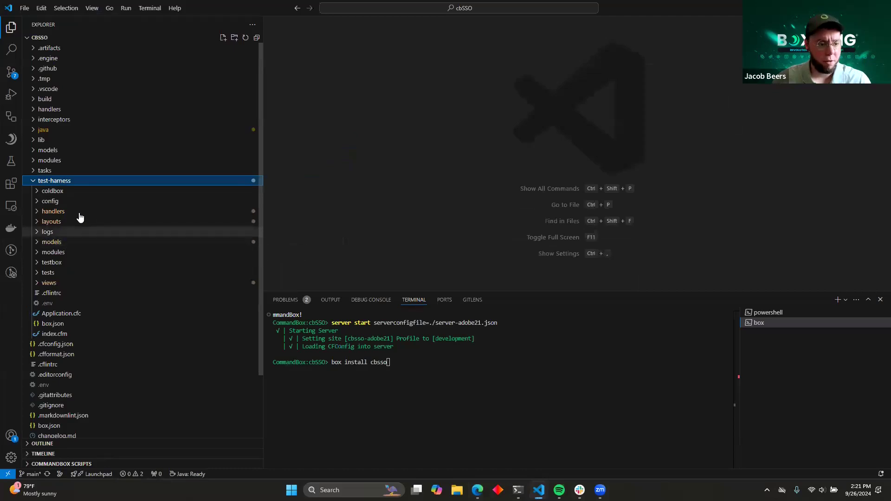
{"action": "mouse_move", "coordinate": [61, 202]}
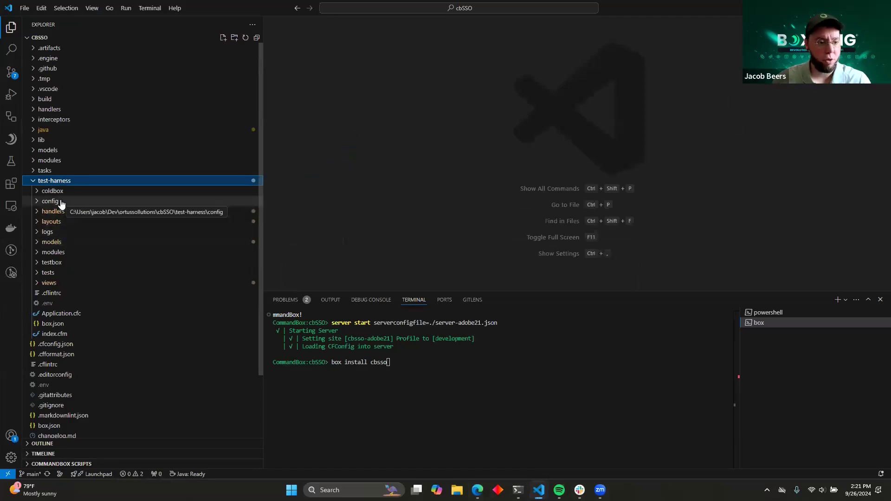
{"action": "left_click", "coordinate": [50, 200]}
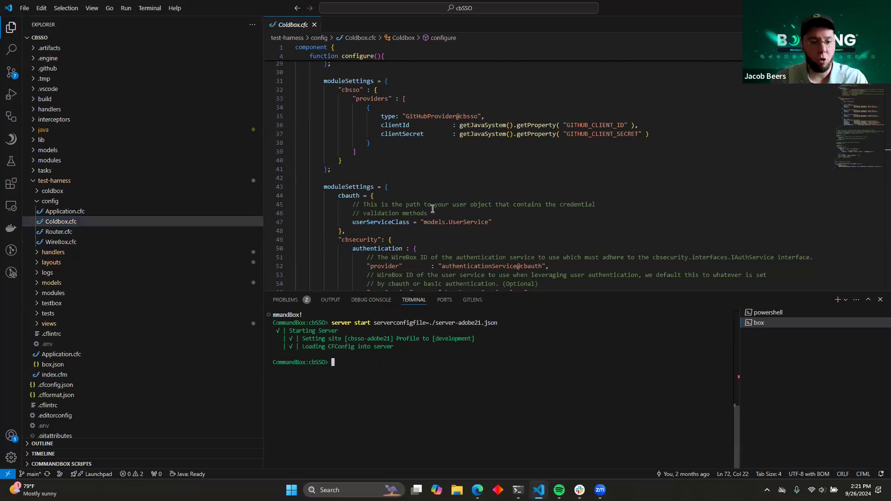
Scroll Coldbox.cfc to the cbsso block and highlight enableCBAuthIntegration: true.
{"action": "scroll", "scroll_direction": "down", "scroll_amount": 3}
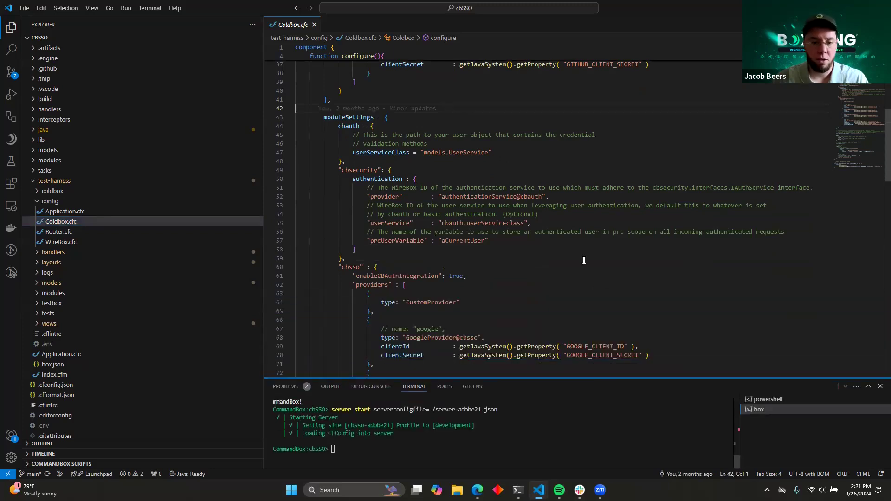
{"action": "scroll", "scroll_direction": "down", "scroll_amount": 3}
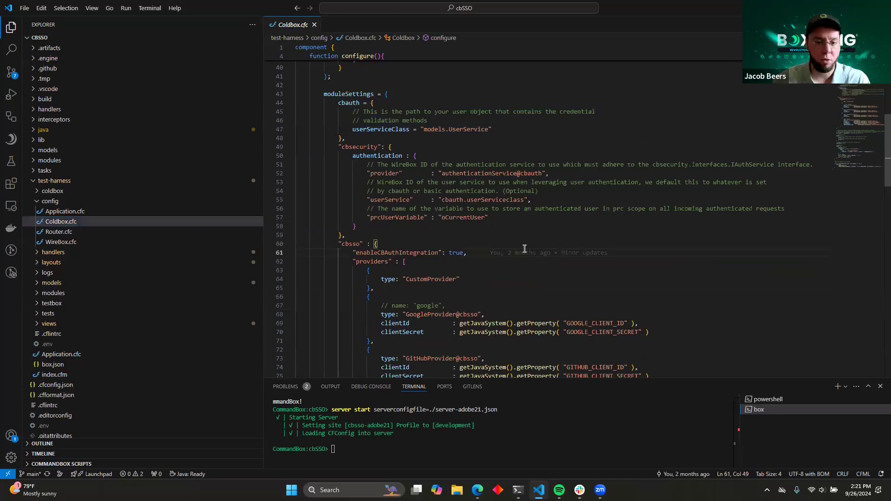
{"action": "scroll", "scroll_direction": "down", "scroll_amount": 3}
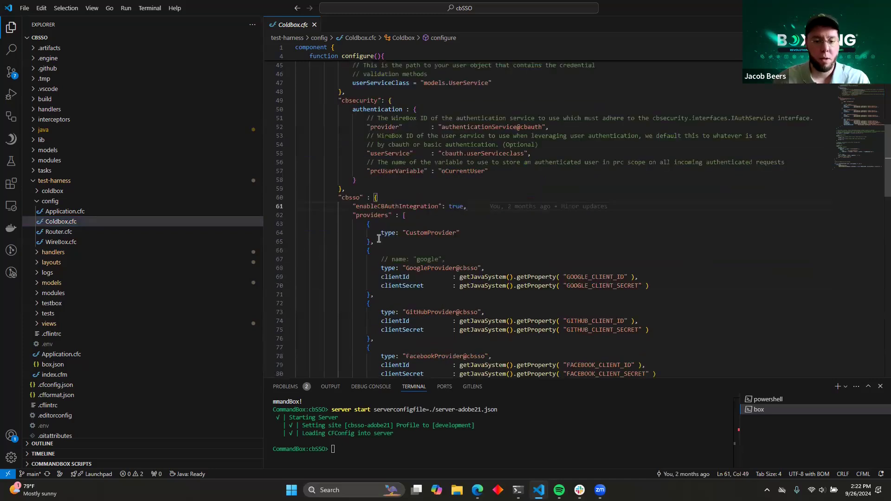
{"action": "scroll", "scroll_direction": "down", "scroll_amount": 3}
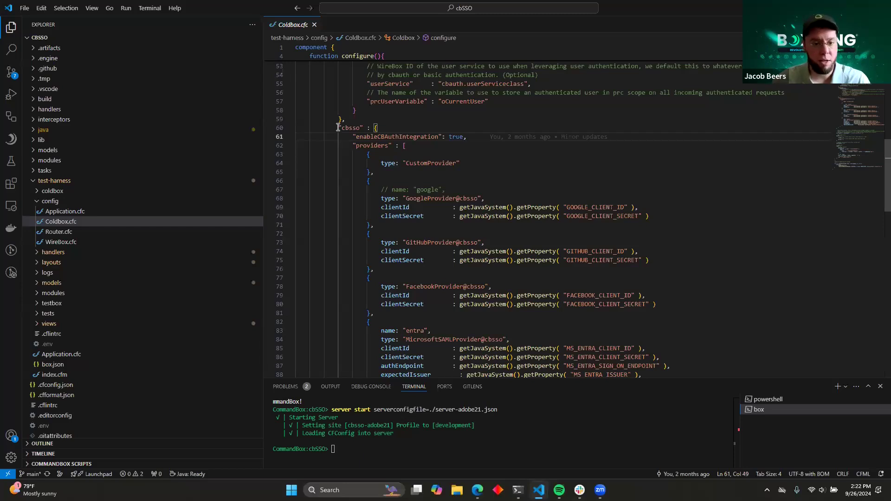
{"action": "left_click_drag", "start_coordinate": [353, 137], "coordinate": [466, 136]}
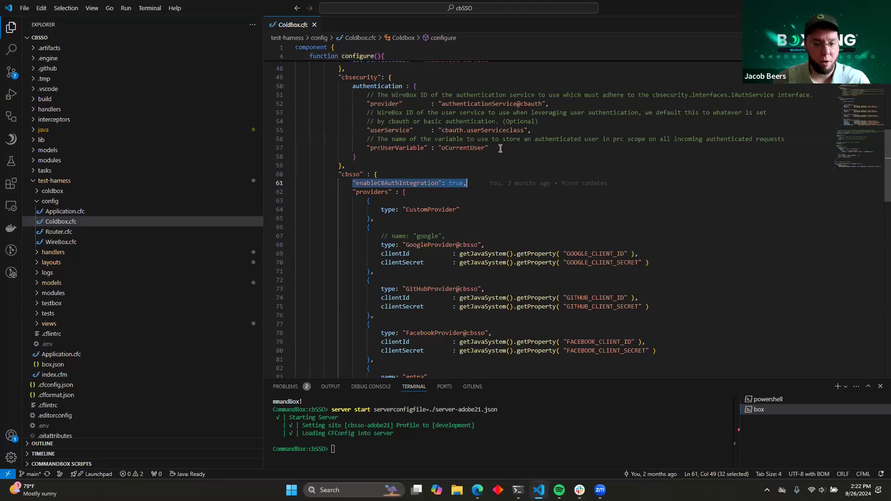
{"action": "scroll", "scroll_direction": "down", "scroll_amount": 3}
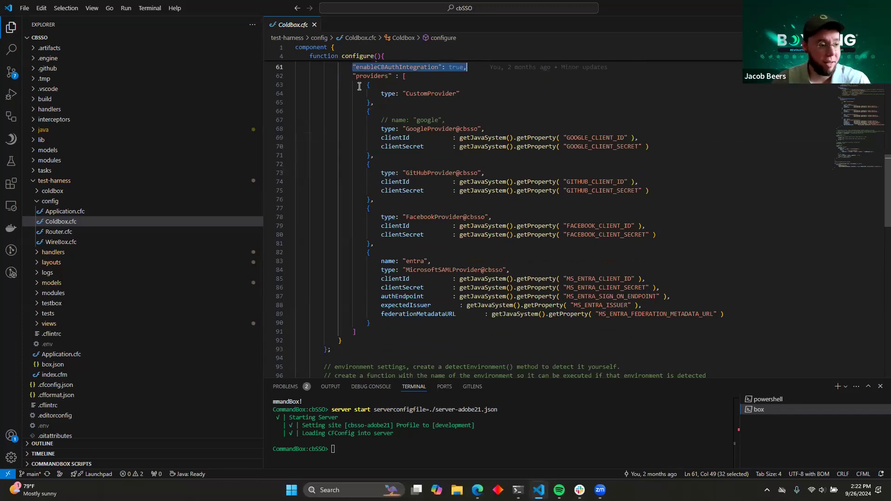
{"action": "mouse_move", "coordinate": [395, 100]}
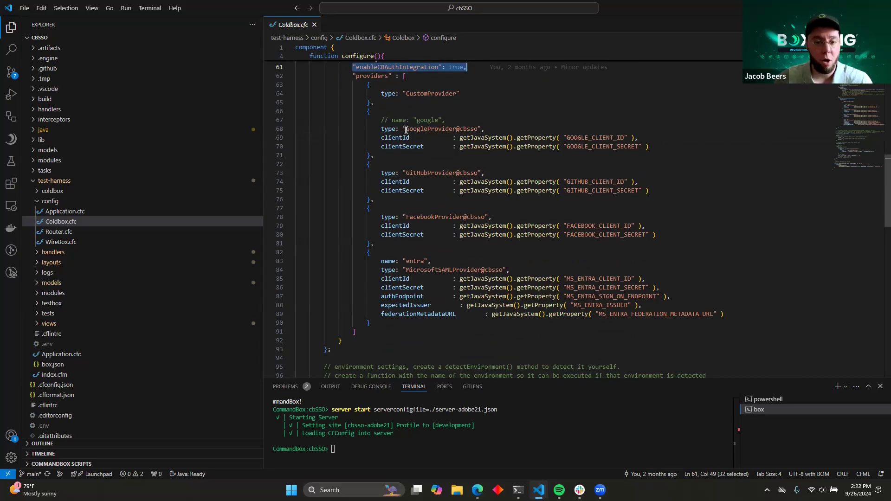
{"action": "mouse_move", "coordinate": [428, 138]}
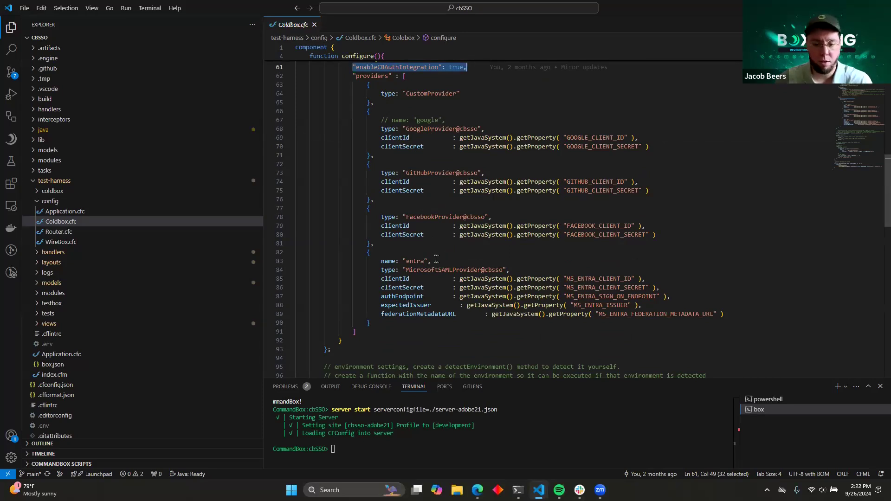
{"action": "mouse_move", "coordinate": [341, 84]}
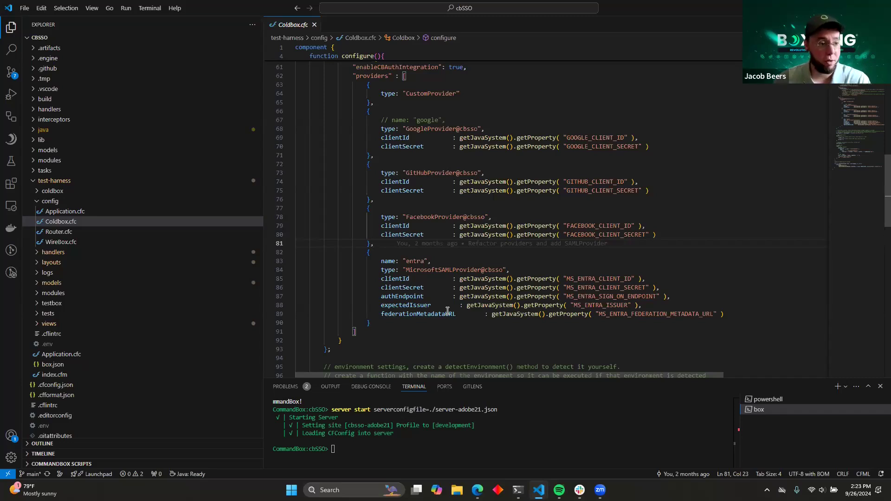
{"action": "left_click", "coordinate": [370, 243]}
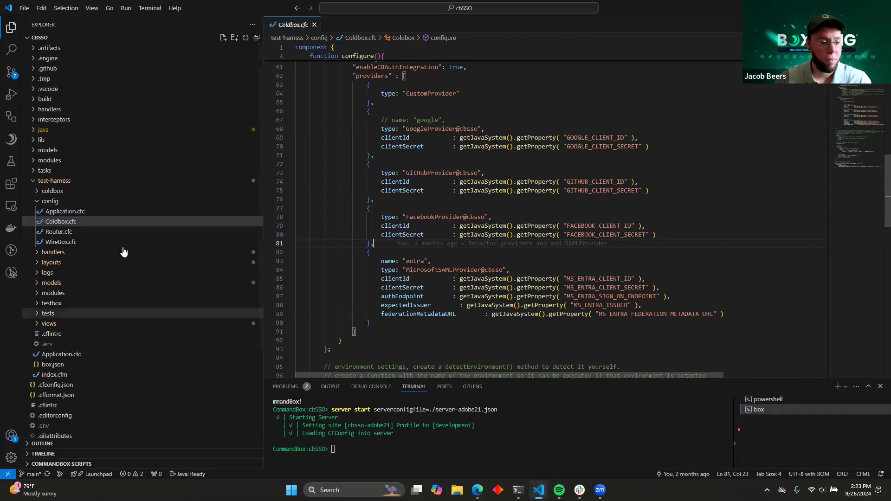
{"action": "left_click", "coordinate": [61, 221]}
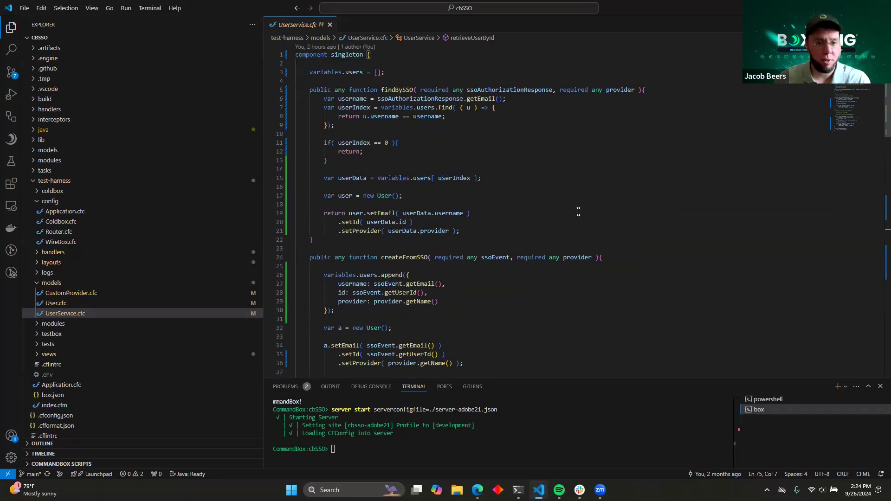
{"action": "mouse_move", "coordinate": [454, 138]}
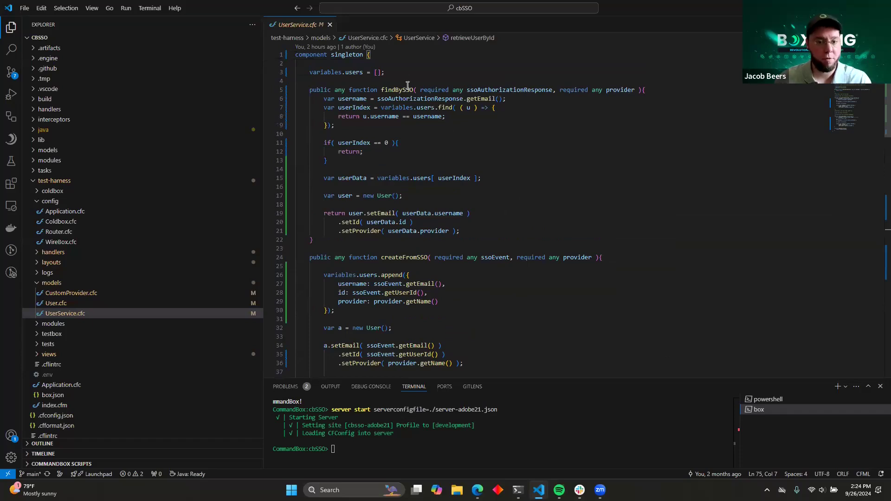
{"action": "scroll", "scroll_direction": "down", "scroll_amount": 3}
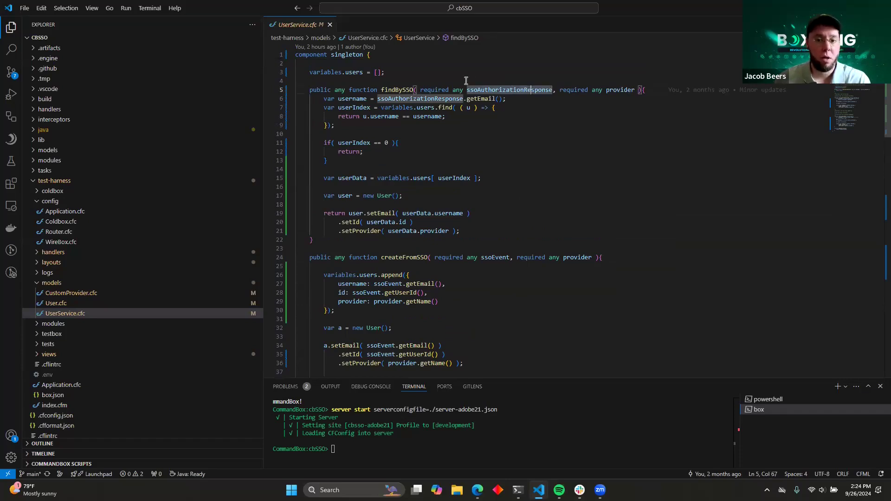
{"action": "left_click_drag", "start_coordinate": [467, 90], "coordinate": [554, 90]}
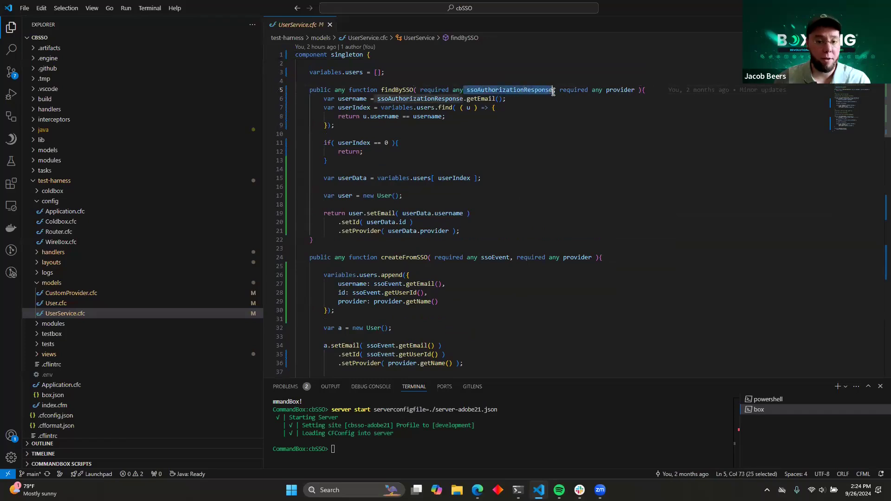
{"action": "mouse_move", "coordinate": [460, 129]}
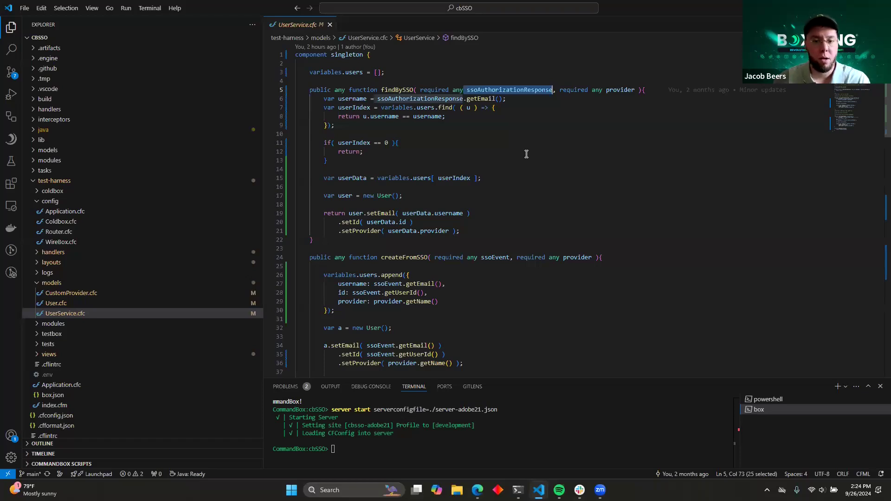
{"action": "left_click", "coordinate": [398, 142]}
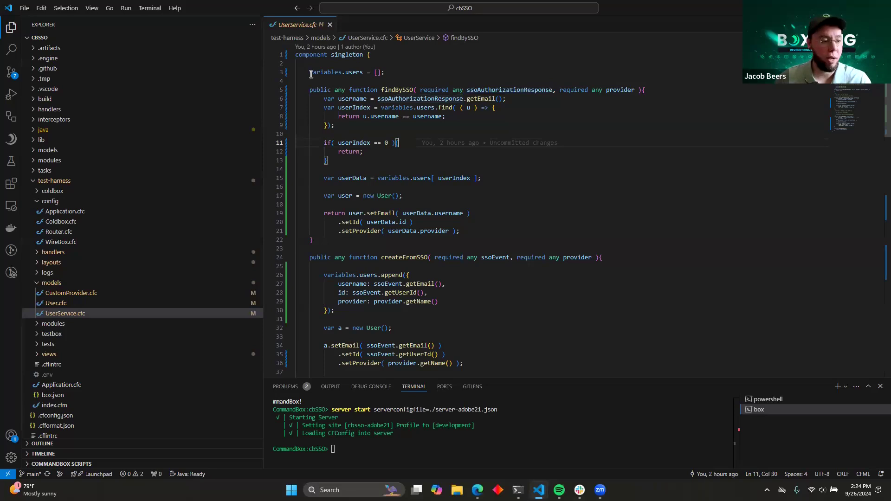
{"action": "mouse_move", "coordinate": [602, 212]}
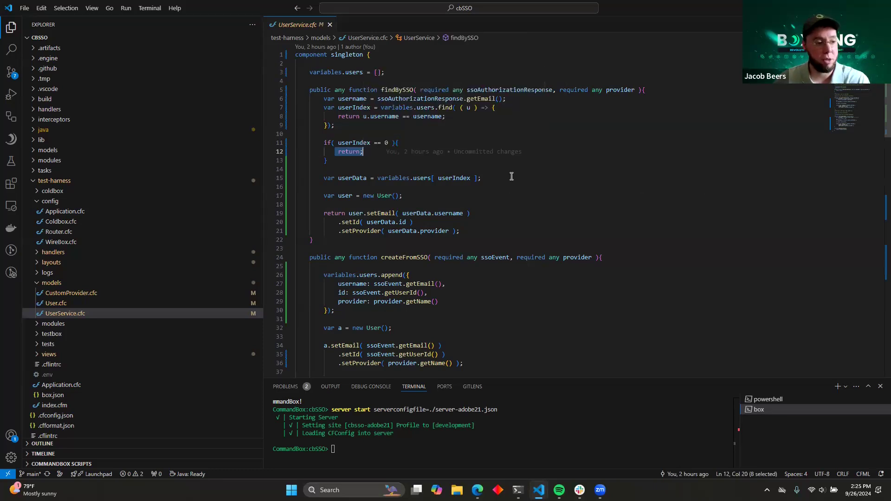
{"action": "mouse_move", "coordinate": [478, 163]}
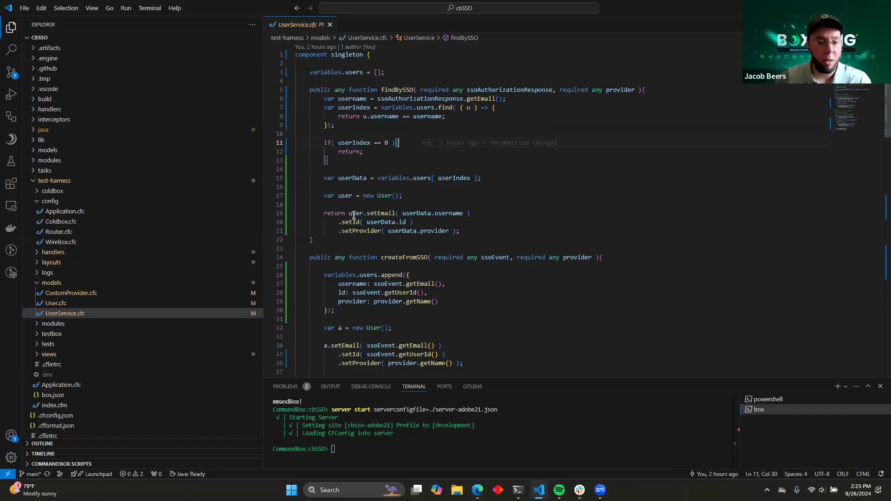
{"action": "mouse_move", "coordinate": [378, 253]}
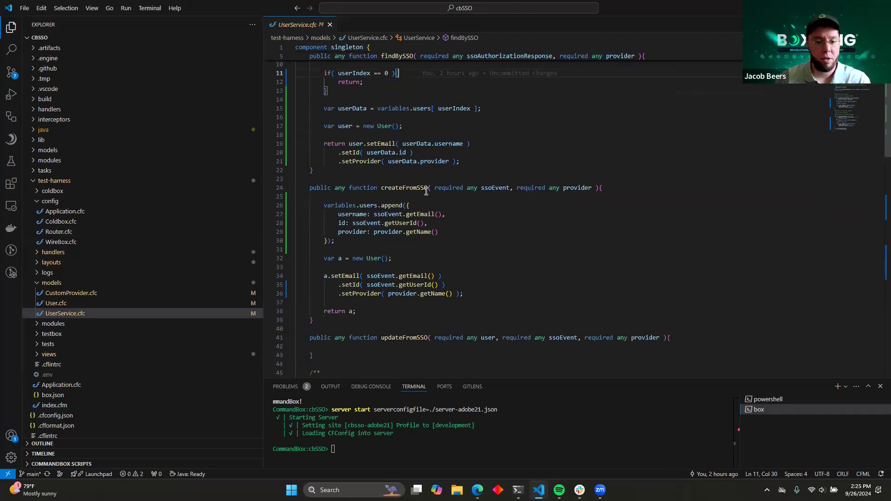
{"action": "scroll", "scroll_direction": "down", "scroll_amount": 3}
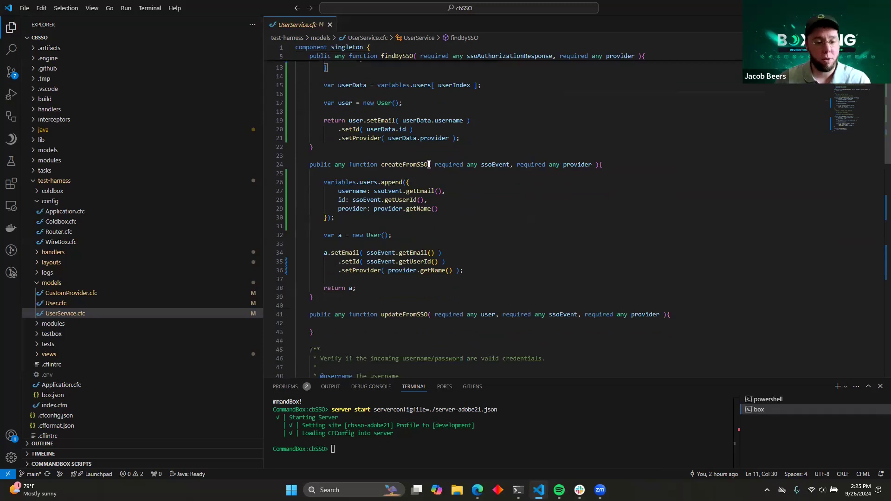
{"action": "mouse_move", "coordinate": [405, 164]}
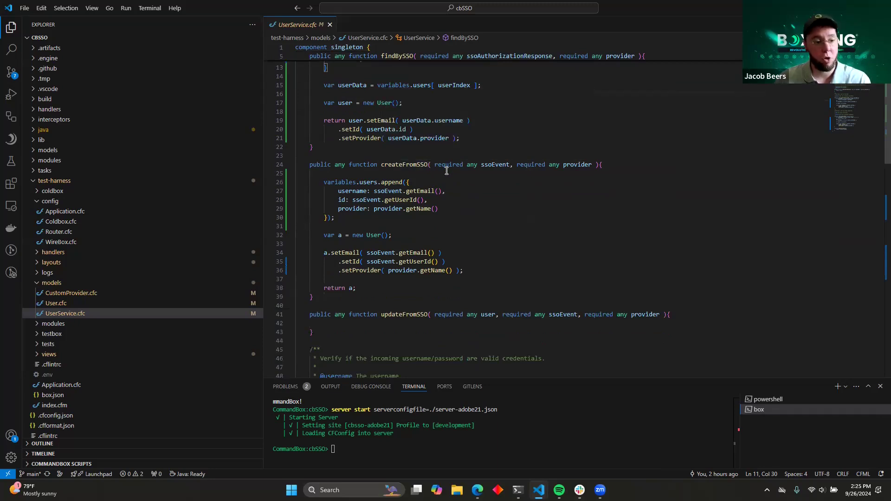
{"action": "mouse_move", "coordinate": [474, 201]}
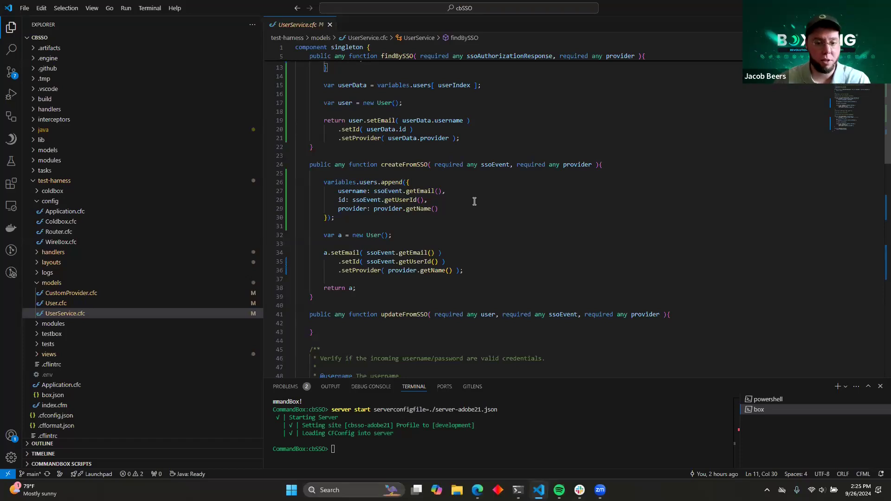
{"action": "mouse_move", "coordinate": [474, 164]}
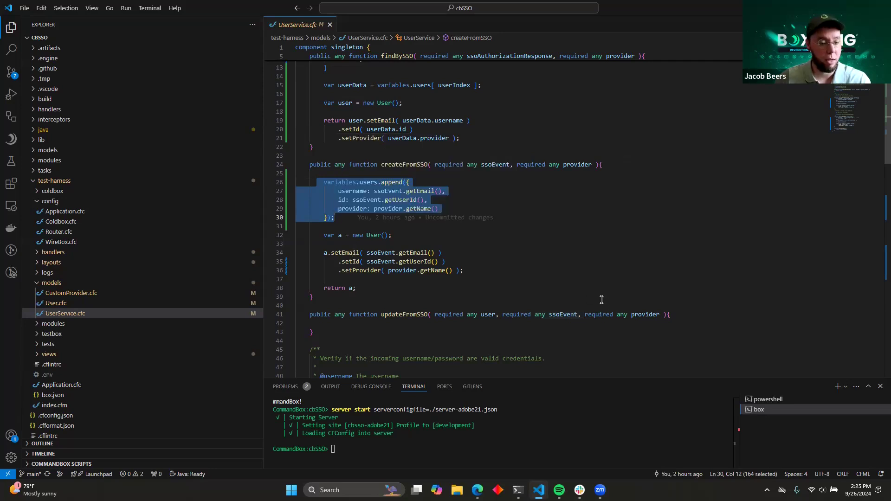
{"action": "mouse_move", "coordinate": [530, 213]}
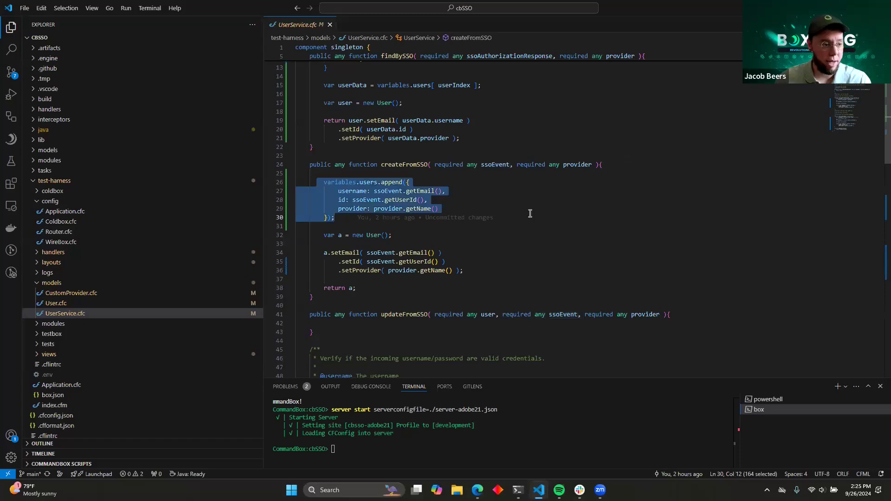
{"action": "mouse_move", "coordinate": [525, 214]}
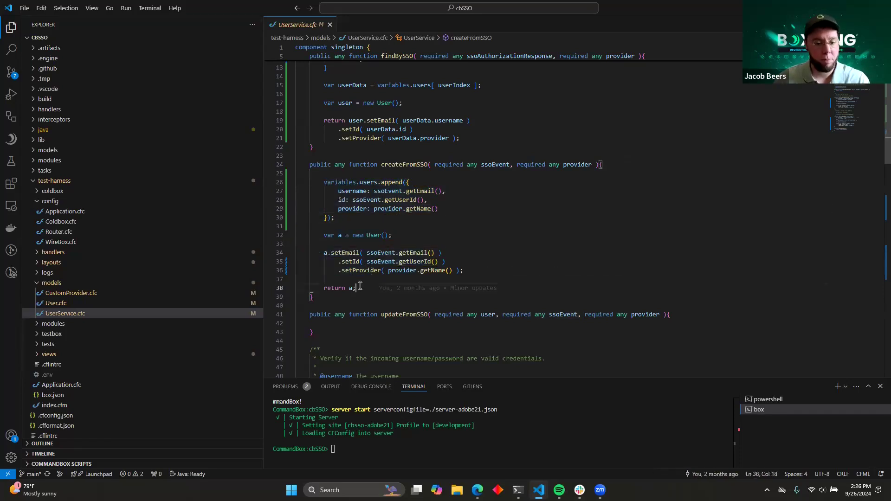
{"action": "scroll", "scroll_direction": "down", "scroll_amount": 3}
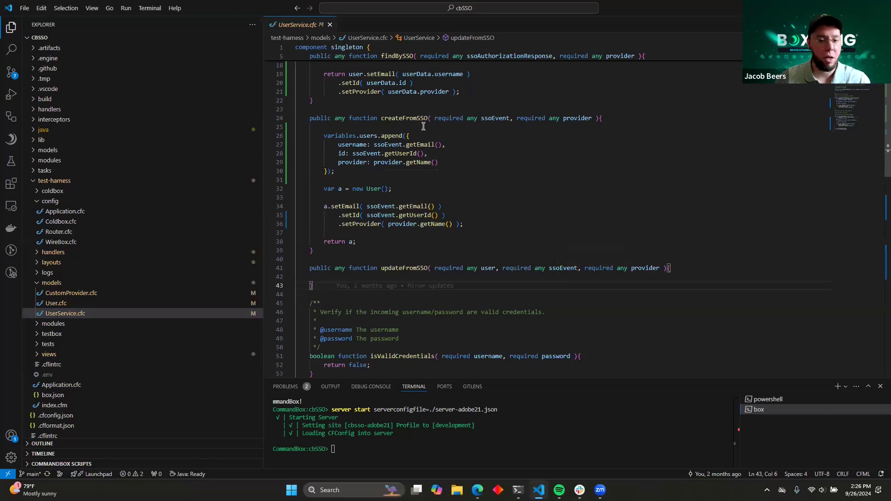
{"action": "mouse_move", "coordinate": [492, 133]}
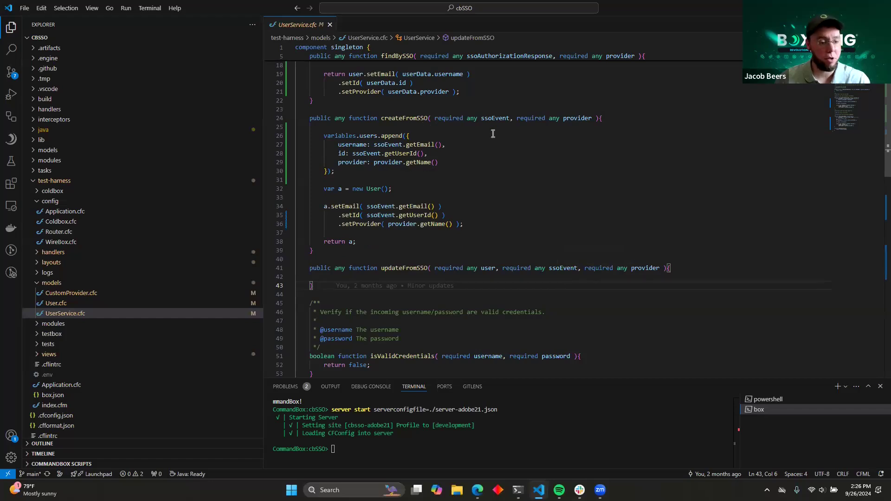
{"action": "mouse_move", "coordinate": [433, 278]}
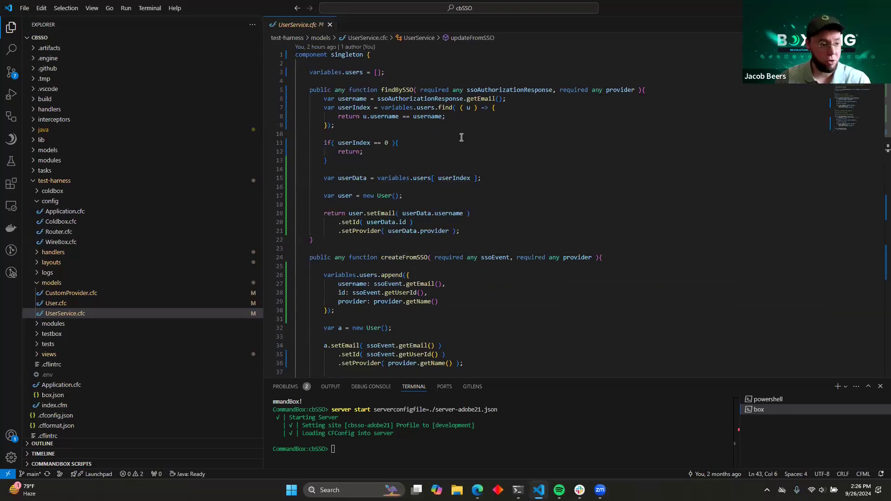
{"action": "mouse_move", "coordinate": [499, 167]}
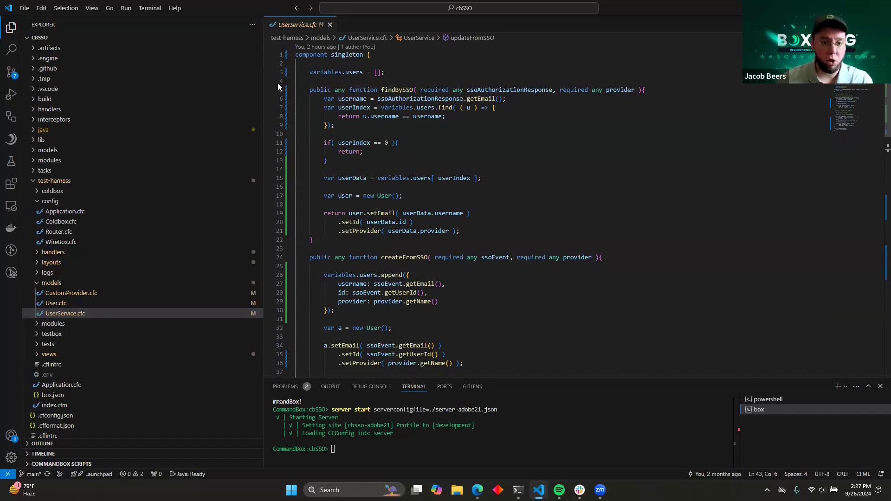
{"action": "mouse_move", "coordinate": [187, 254]}
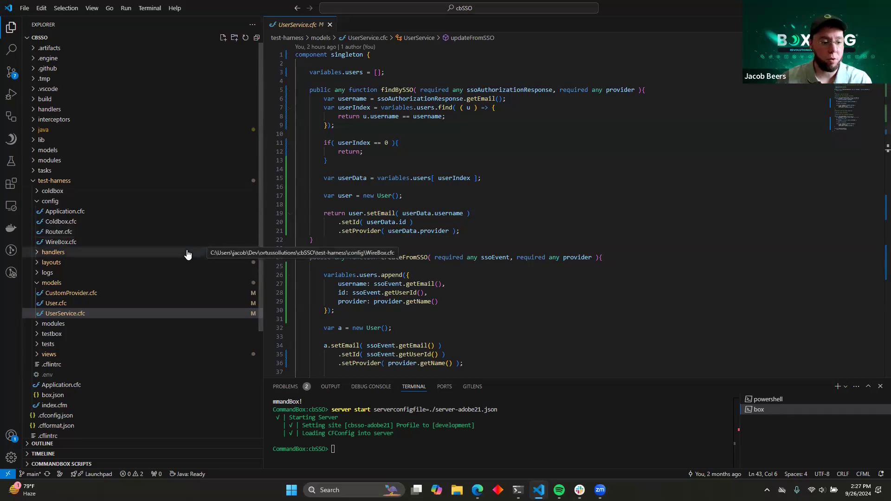
Expand test-harness/views/main in the Explorer and open index.cfm.
{"action": "scroll", "scroll_direction": "down", "scroll_amount": 3}
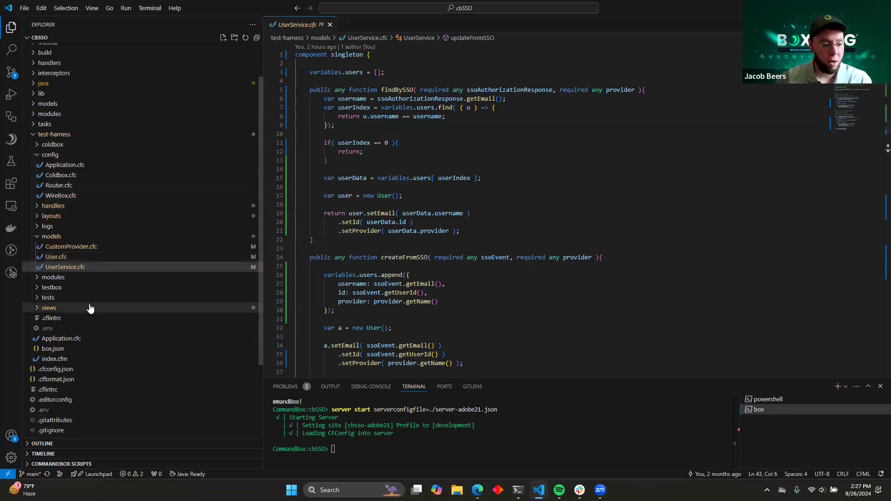
{"action": "left_click", "coordinate": [49, 307]}
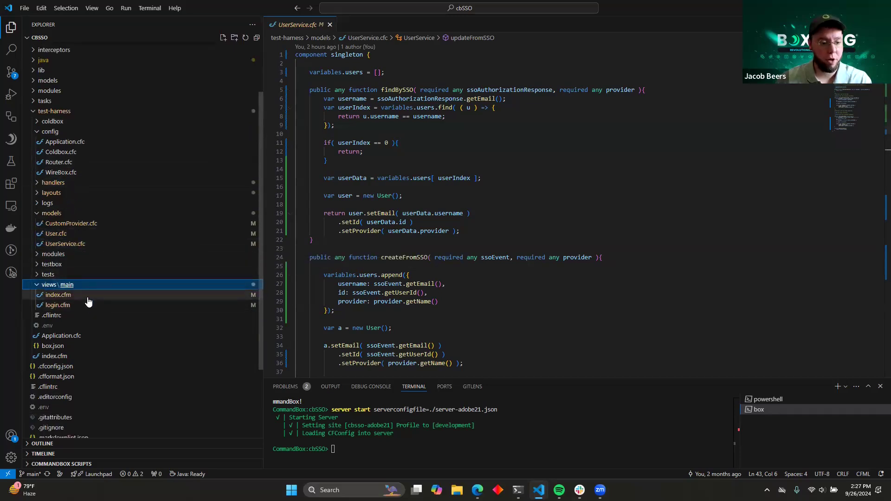
{"action": "left_click", "coordinate": [58, 294]}
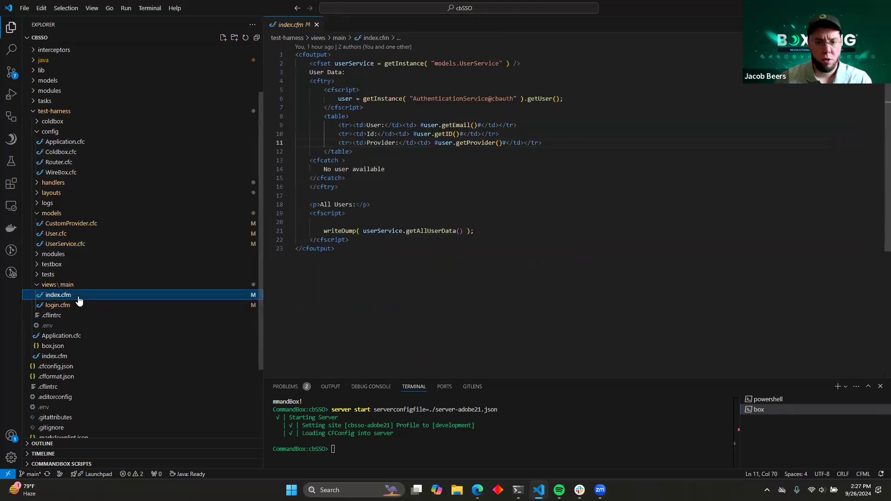
{"action": "left_click", "coordinate": [58, 305]}
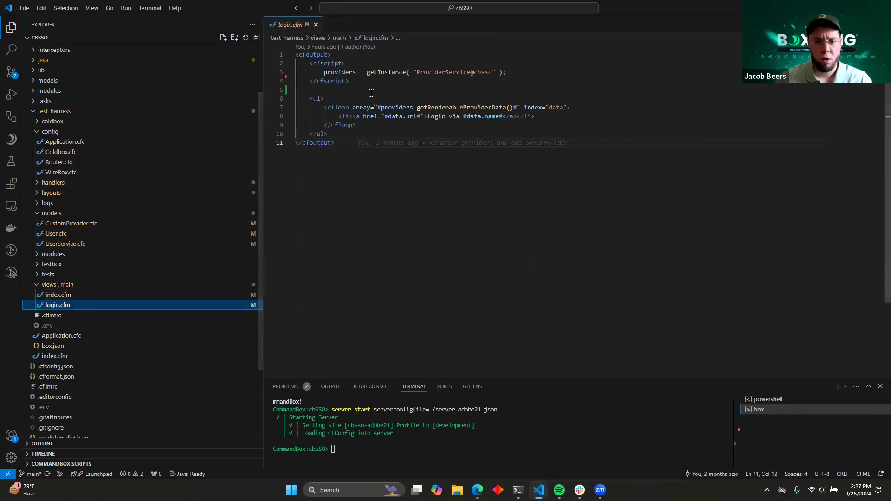
{"action": "mouse_move", "coordinate": [301, 101]}
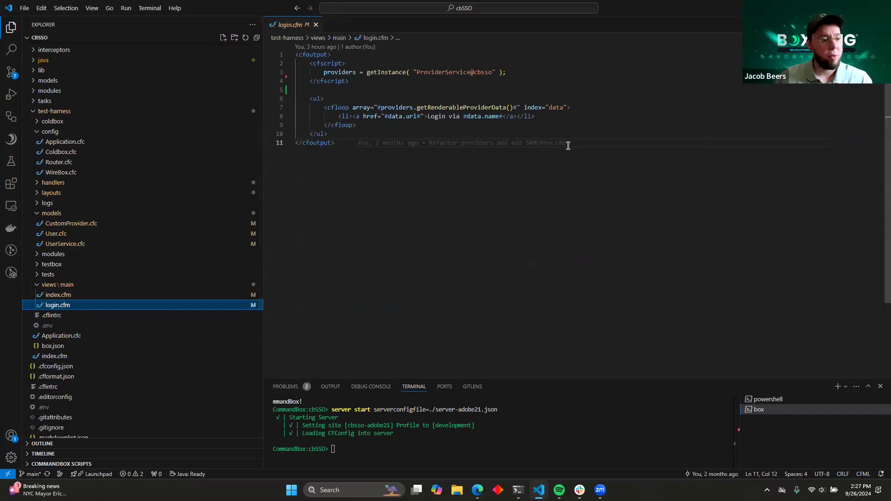
{"action": "mouse_move", "coordinate": [598, 200]}
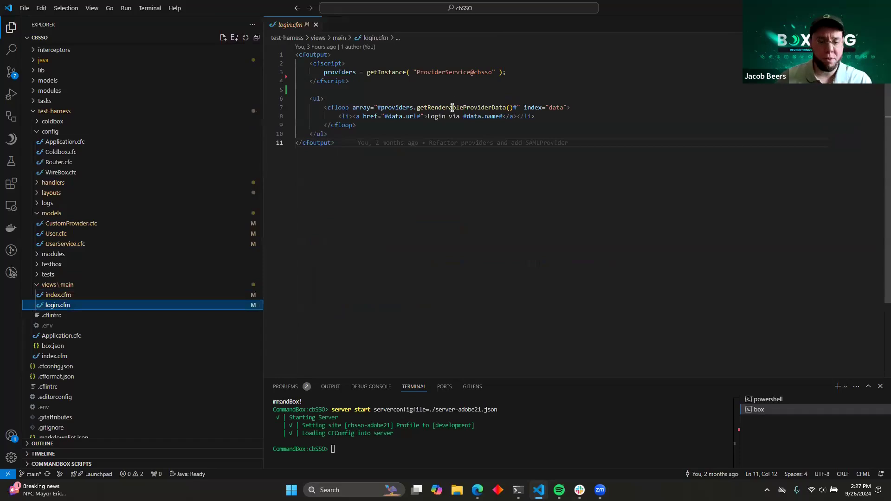
{"action": "mouse_move", "coordinate": [547, 150]}
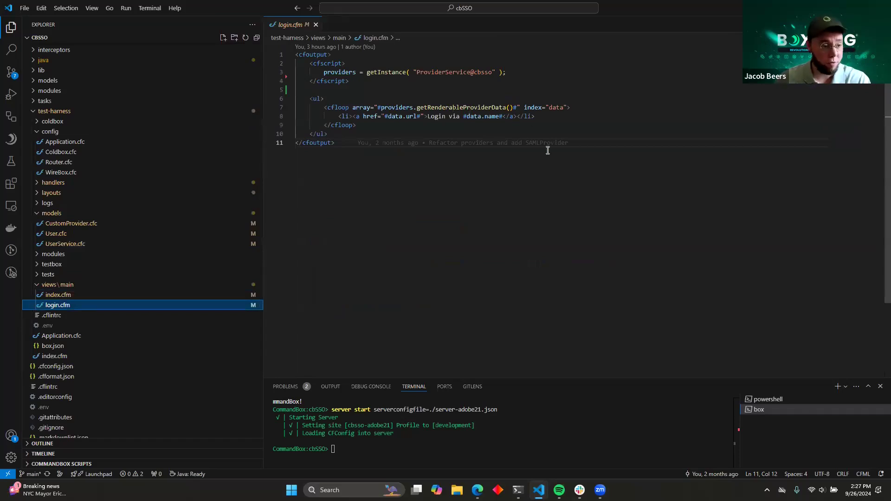
{"action": "mouse_move", "coordinate": [467, 94]}
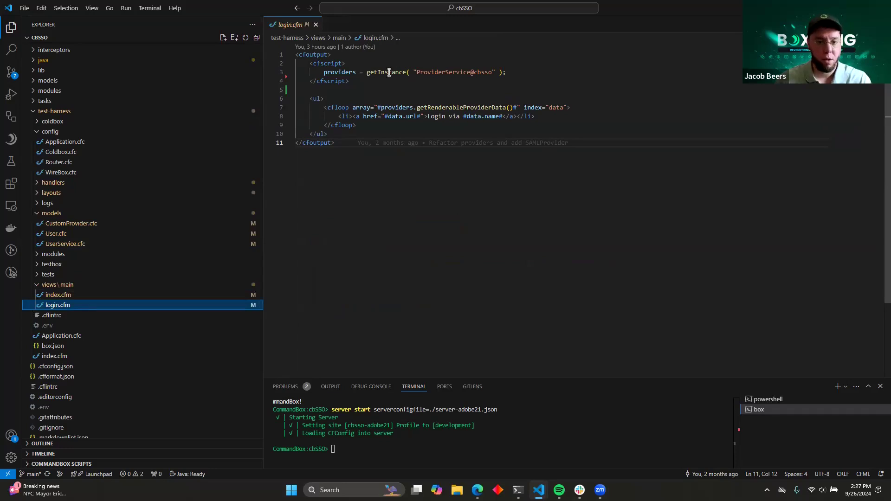
{"action": "double_click", "coordinate": [430, 72]}
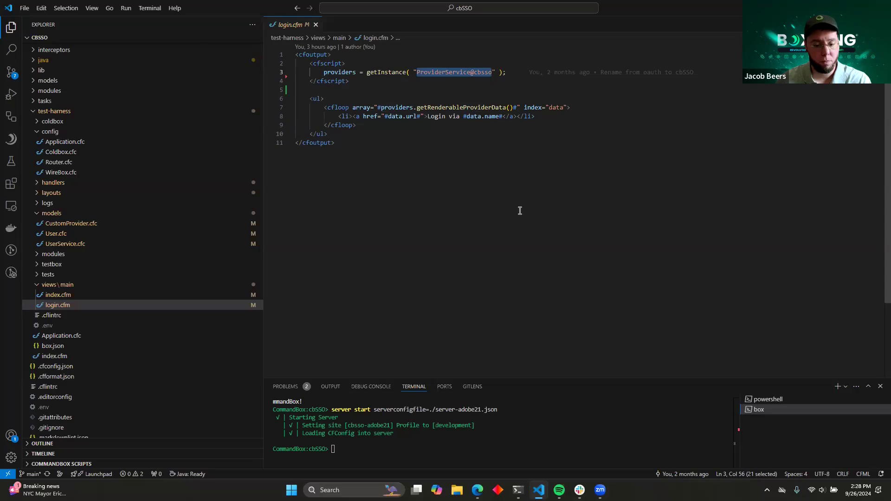
{"action": "mouse_move", "coordinate": [551, 307]}
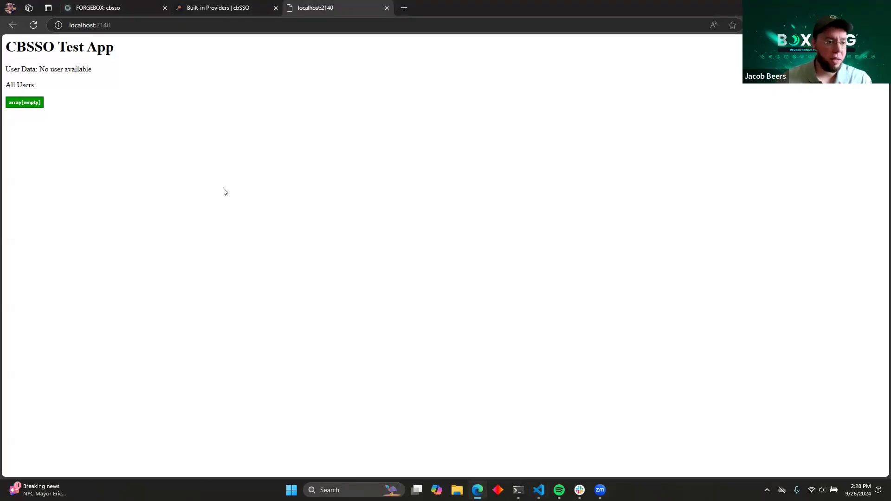
{"action": "mouse_move", "coordinate": [95, 107]}
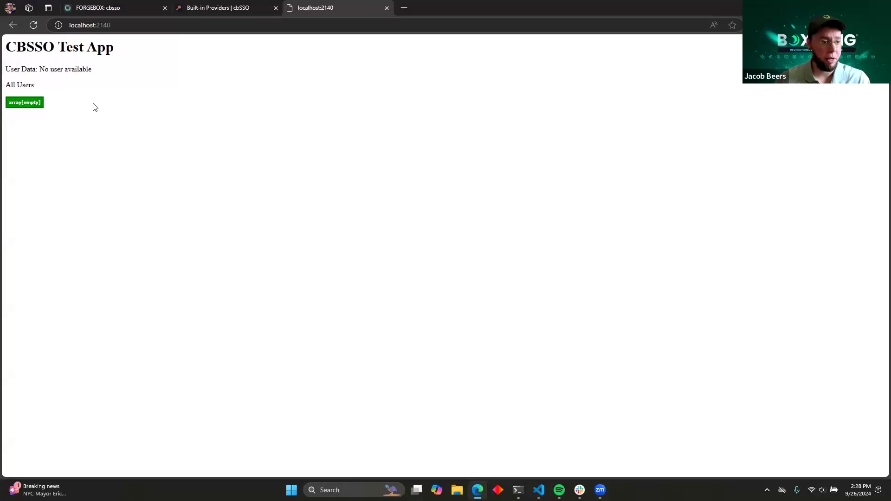
Note the empty All Users list, then go to localhost:2140/main/login.
{"action": "double_click", "coordinate": [21, 68]}
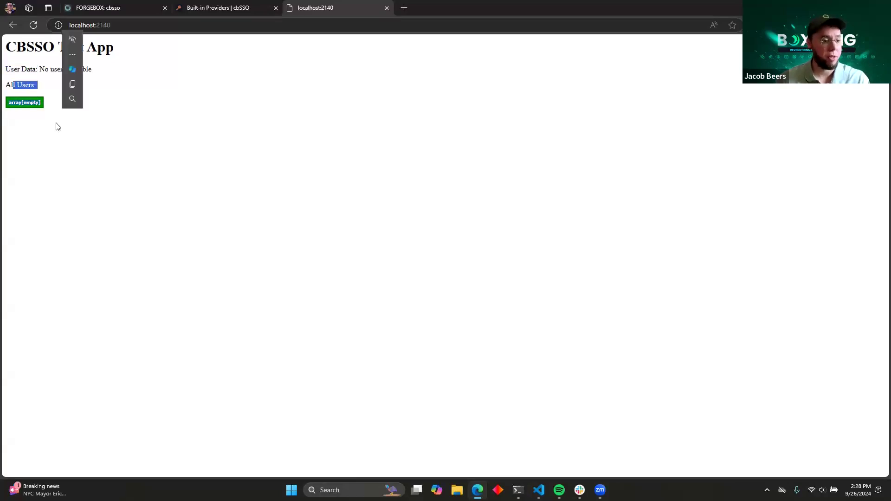
{"action": "left_click", "coordinate": [89, 25]}
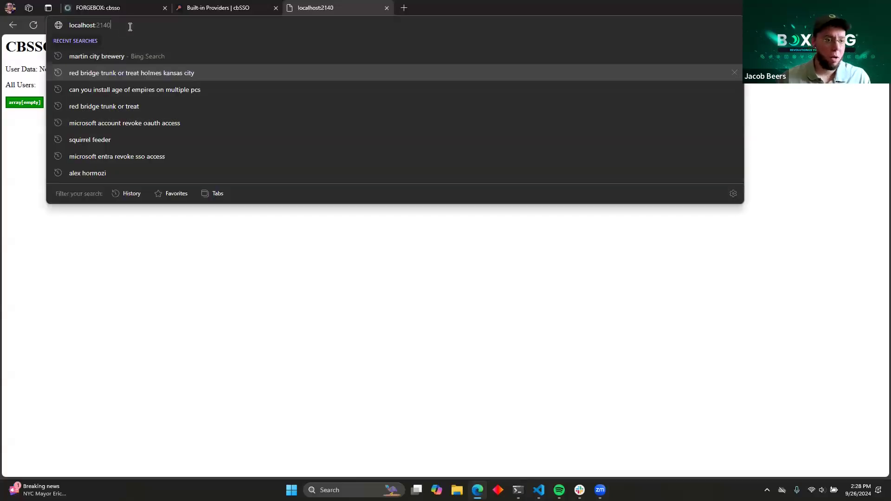
{"action": "type", "text": "/main/login"}
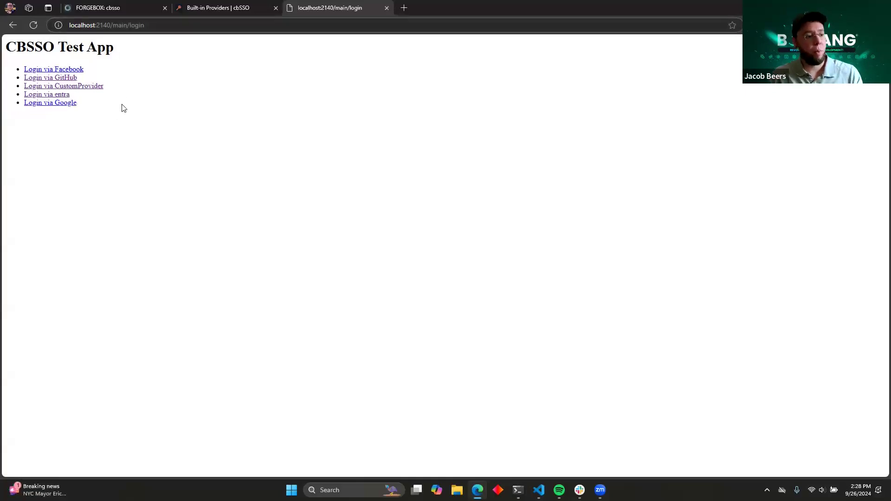
{"action": "mouse_move", "coordinate": [53, 68]}
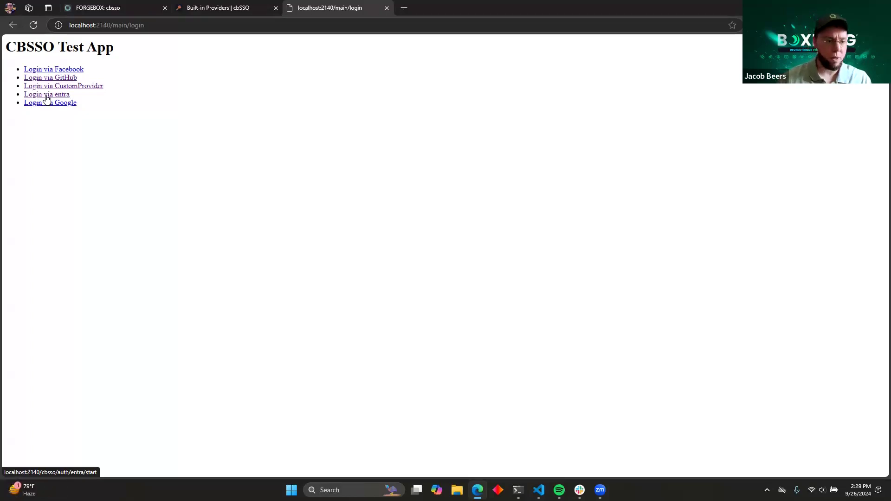
Log in via the entra link and return to the index page.
{"action": "left_click", "coordinate": [46, 94]}
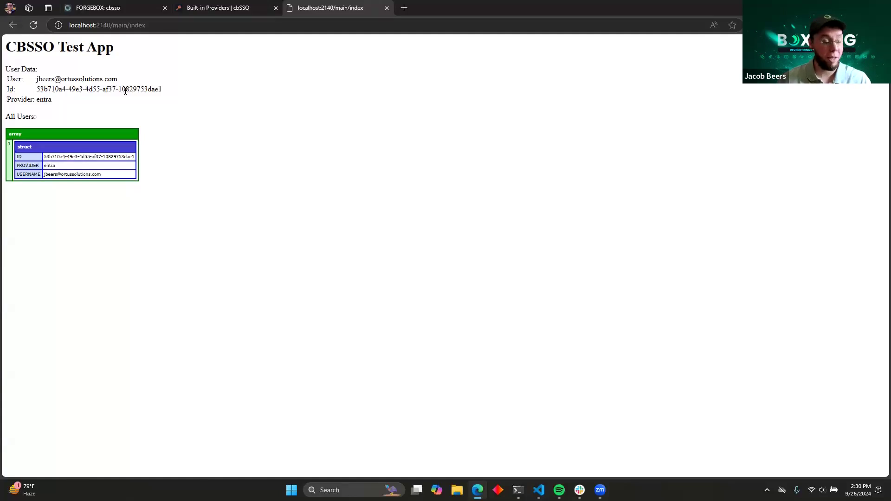
{"action": "mouse_move", "coordinate": [111, 159]}
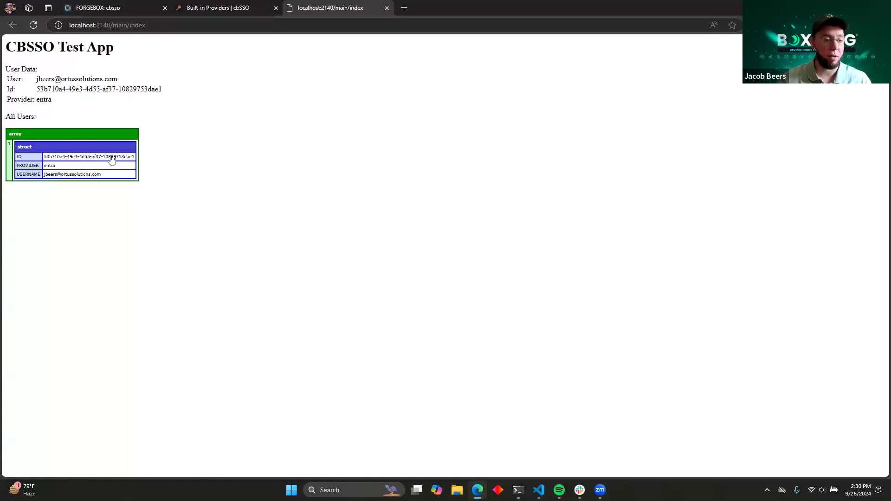
{"action": "mouse_move", "coordinate": [128, 123]}
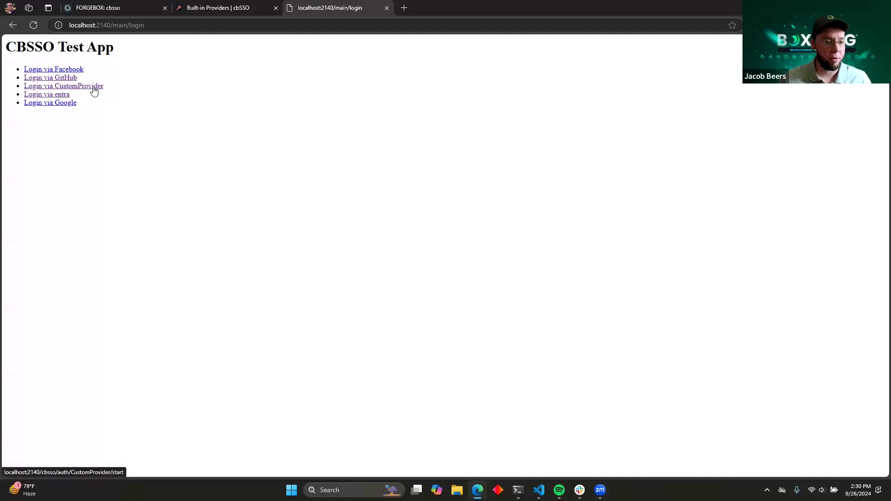
Log in via CustomProvider and highlight its provider value in All Users.
{"action": "left_click", "coordinate": [63, 86]}
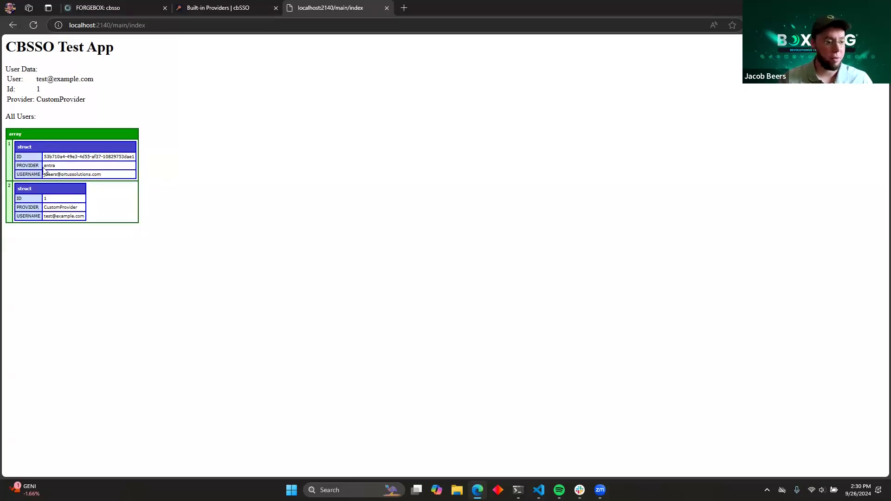
{"action": "double_click", "coordinate": [50, 165]}
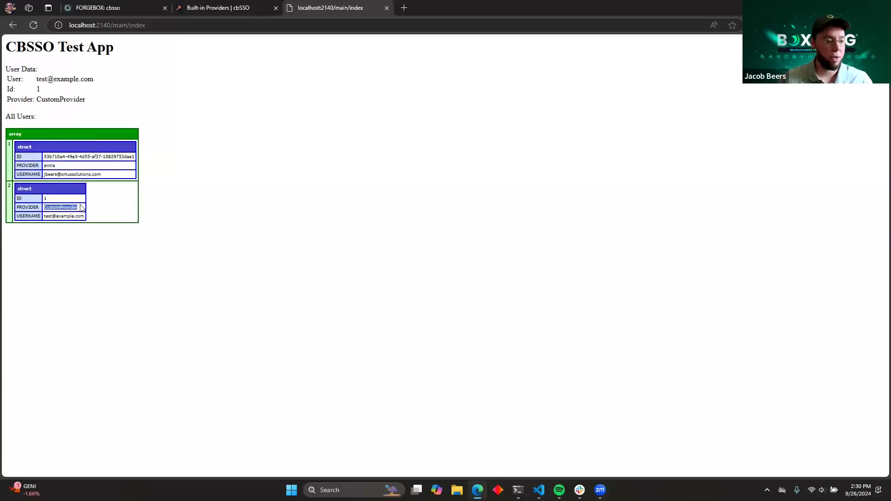
{"action": "mouse_move", "coordinate": [221, 183]}
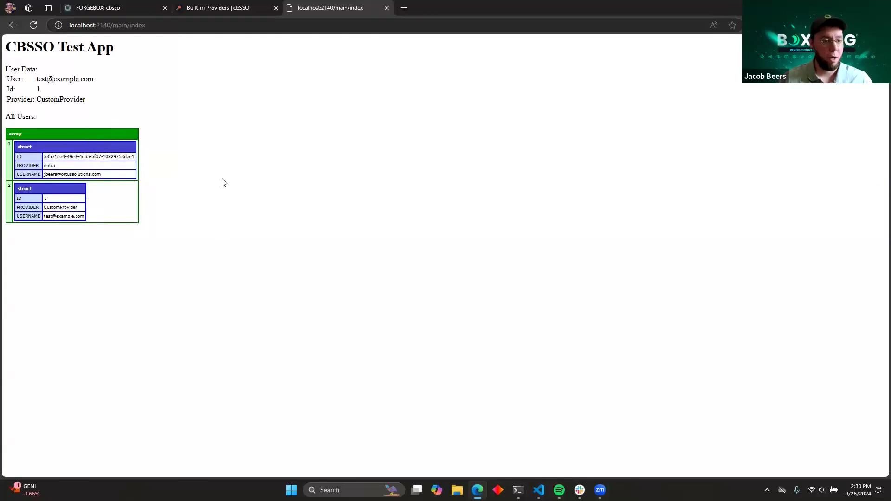
{"action": "mouse_move", "coordinate": [152, 60]}
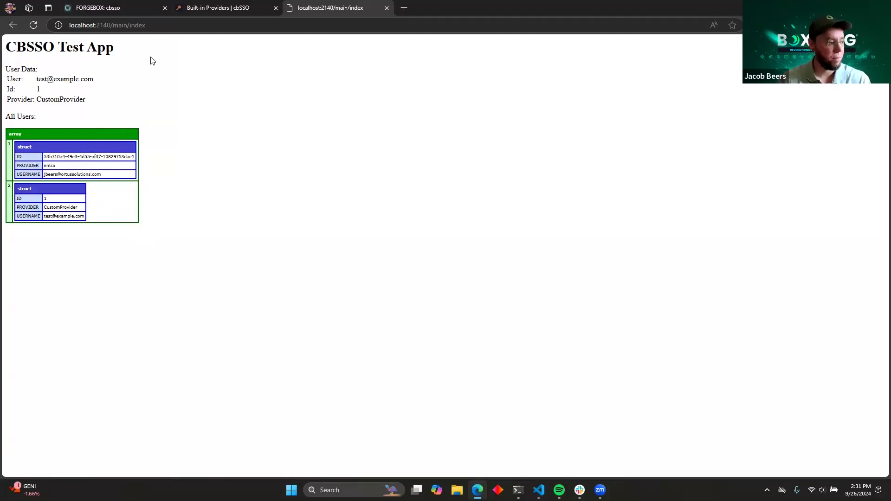
{"action": "mouse_move", "coordinate": [155, 77]}
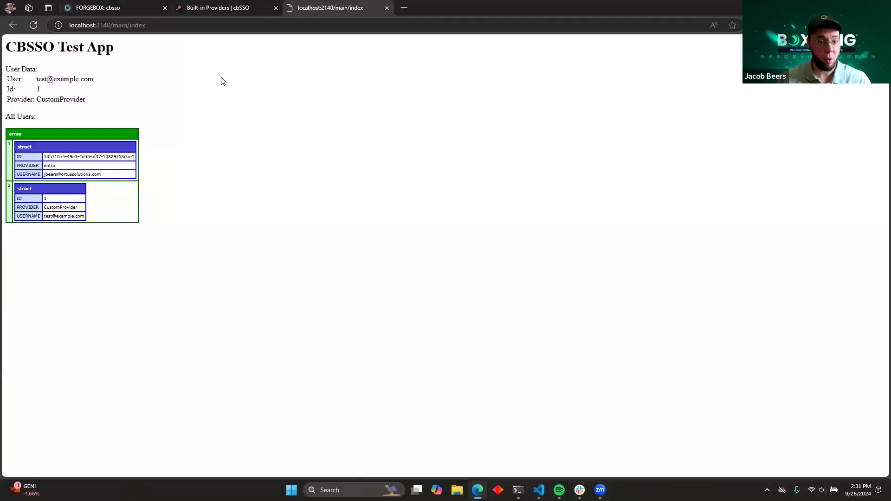
{"action": "mouse_move", "coordinate": [222, 7]}
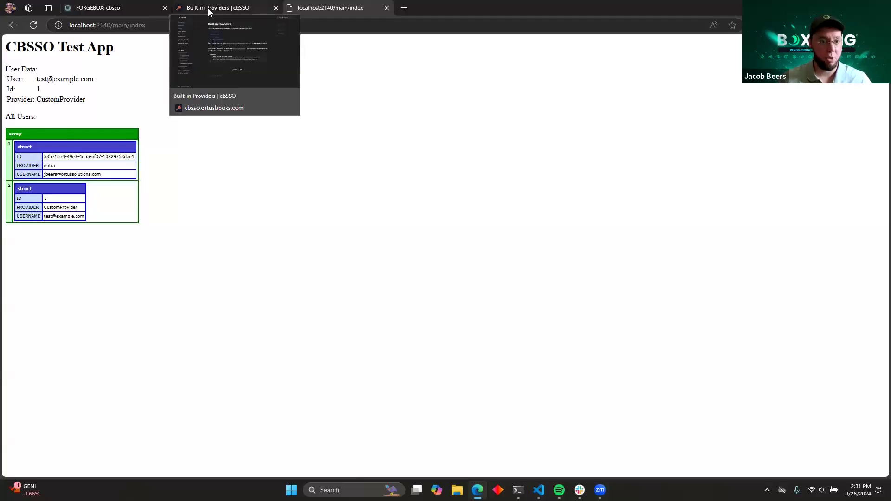
Browse the FacebookProvider and GoogleProvider docs, then scroll through Custom Providers.
{"action": "left_click", "coordinate": [222, 7]}
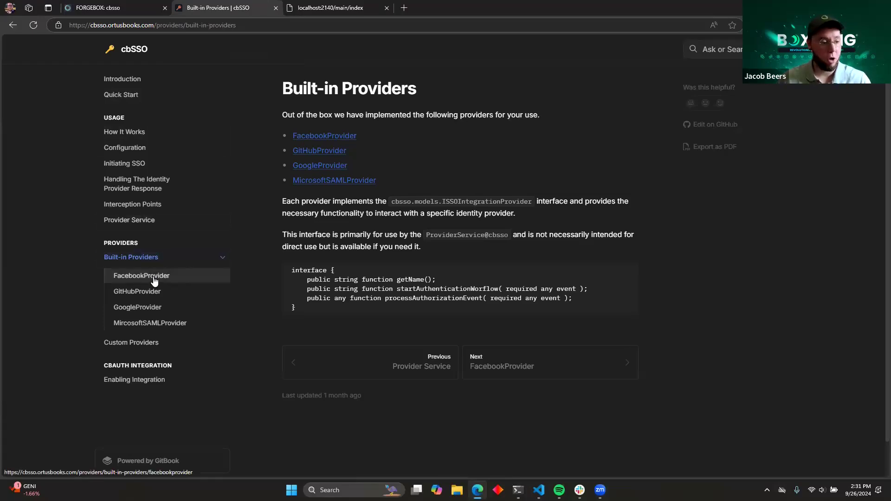
{"action": "left_click", "coordinate": [141, 275]}
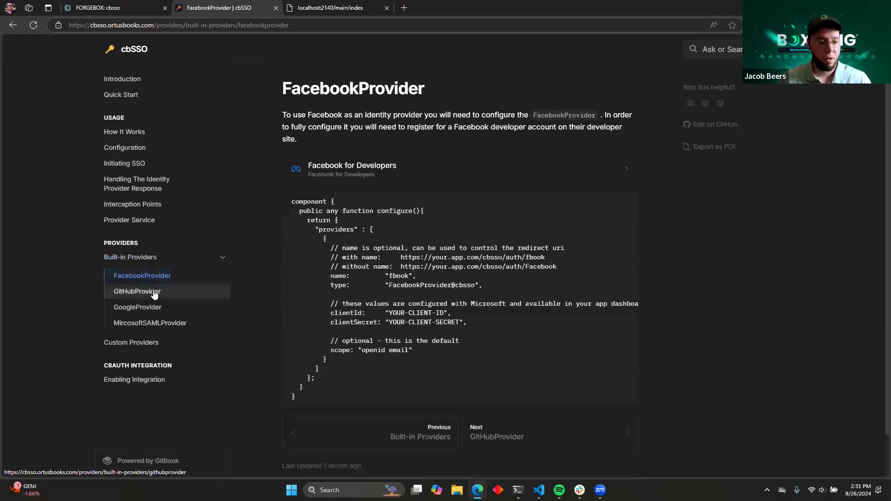
{"action": "left_click", "coordinate": [138, 307]}
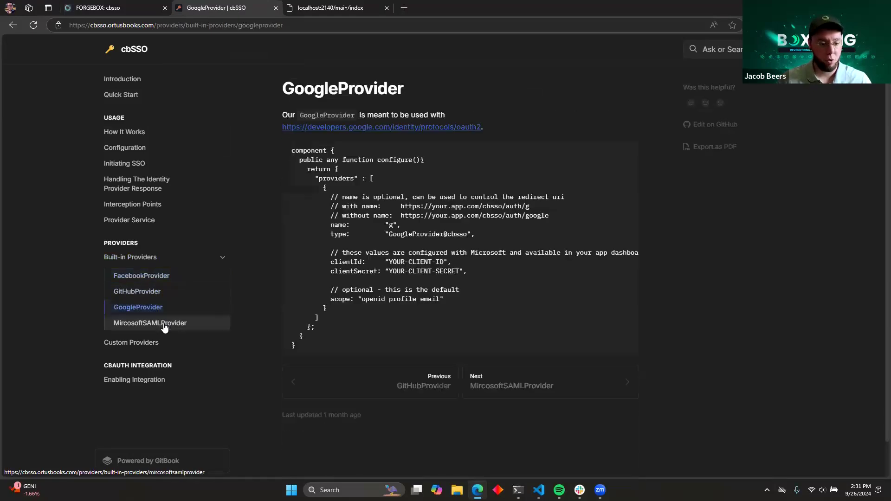
{"action": "left_click", "coordinate": [131, 342]}
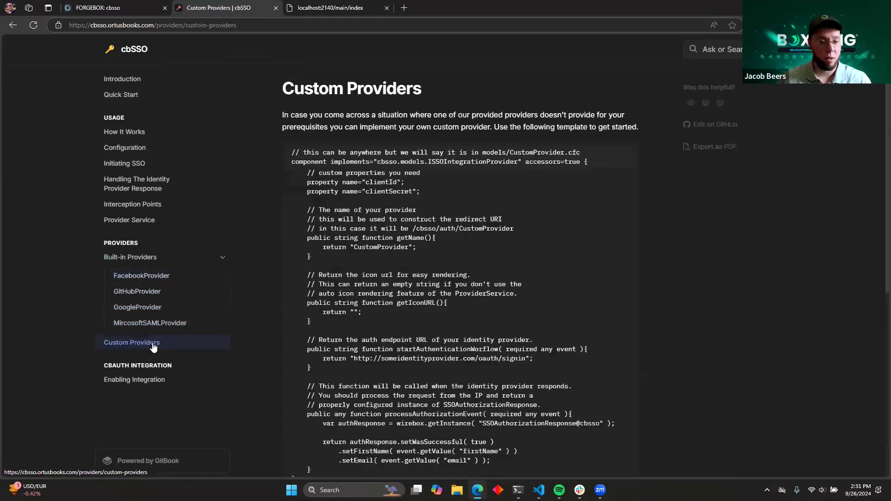
{"action": "scroll", "scroll_direction": "down", "scroll_amount": 3}
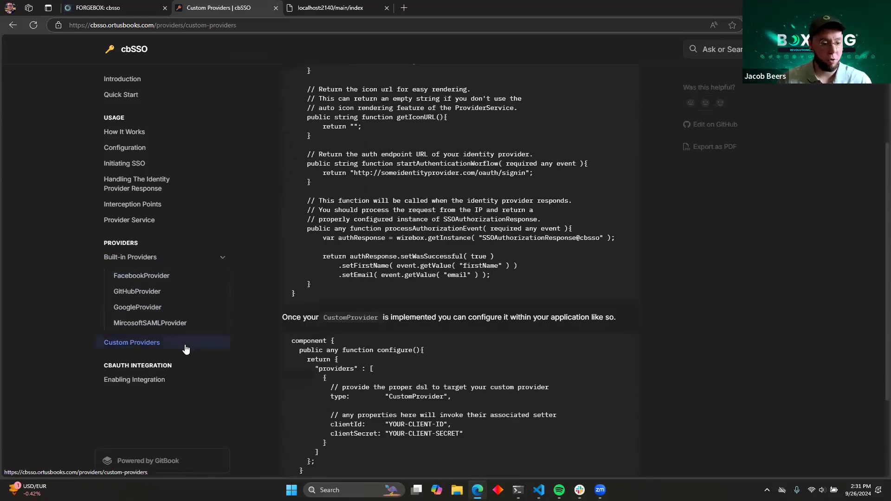
{"action": "mouse_move", "coordinate": [134, 380]}
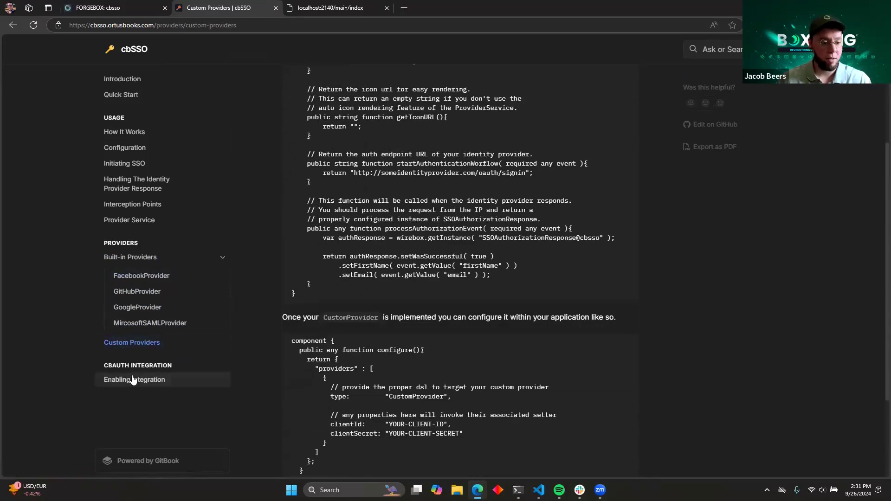